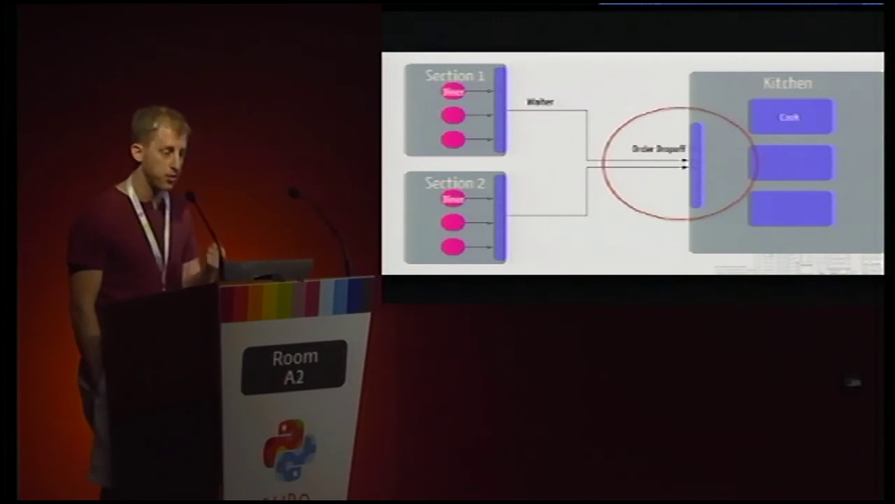
key(Right)
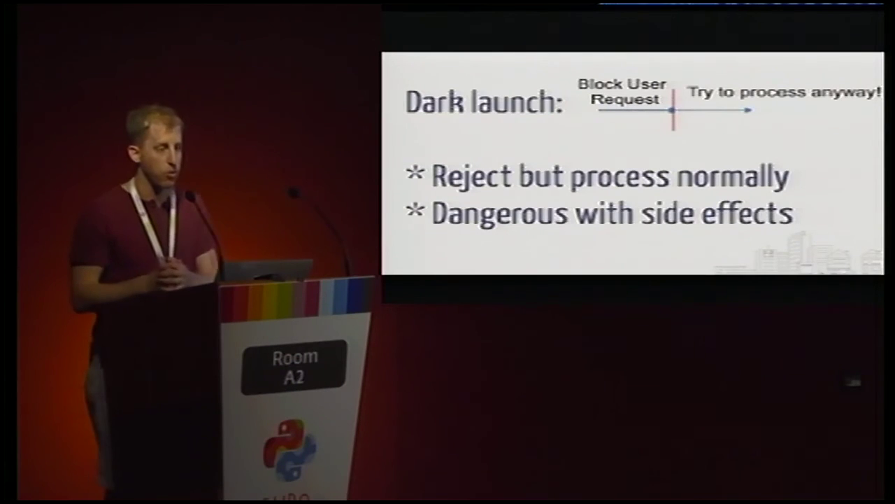
key(Right)
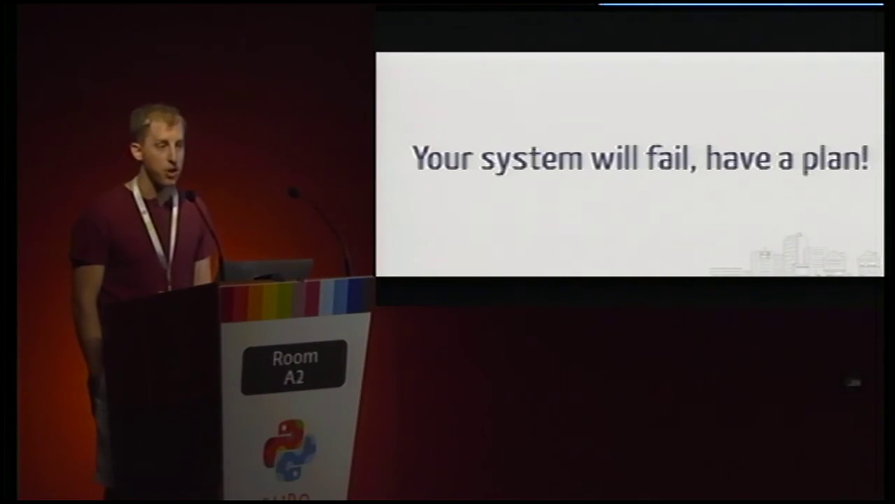